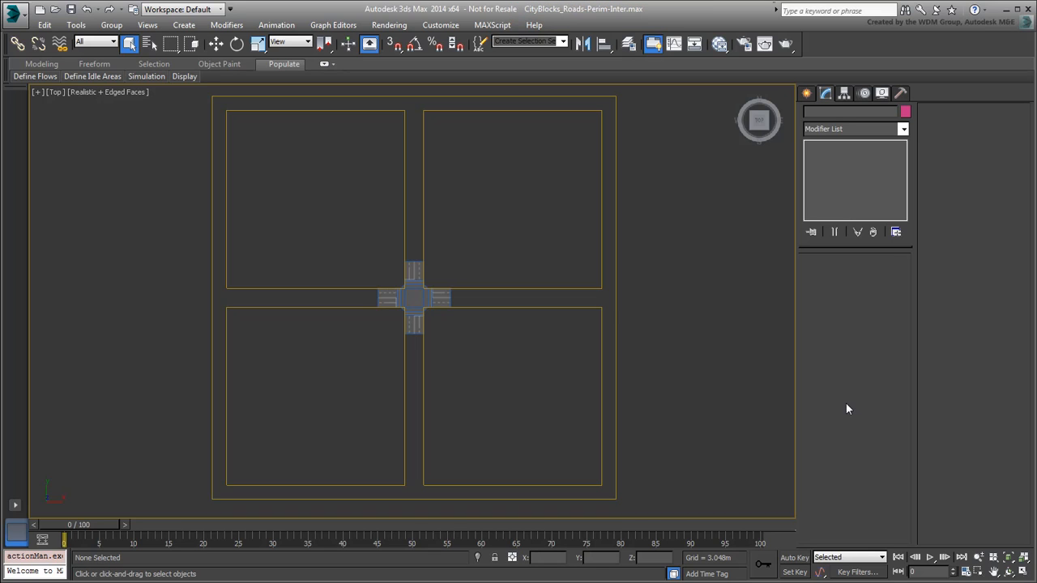
- Shift-drag Inter_dbl_2w up along Y to the blocks' top edge as an independent copy, Inter_dbl_2w001
left_click_drag(413, 77, 389, 134)
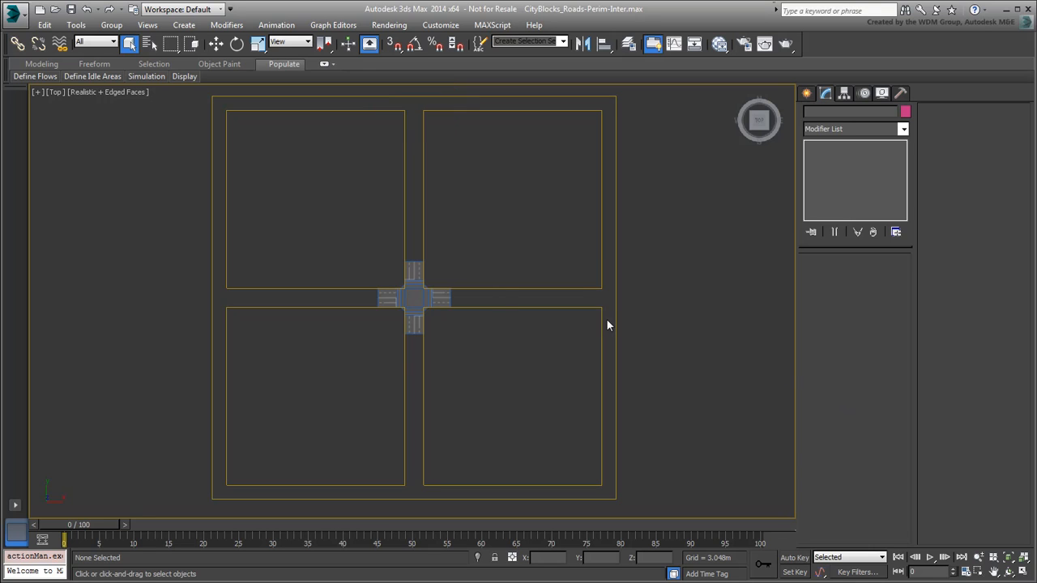
right_click(414, 299)
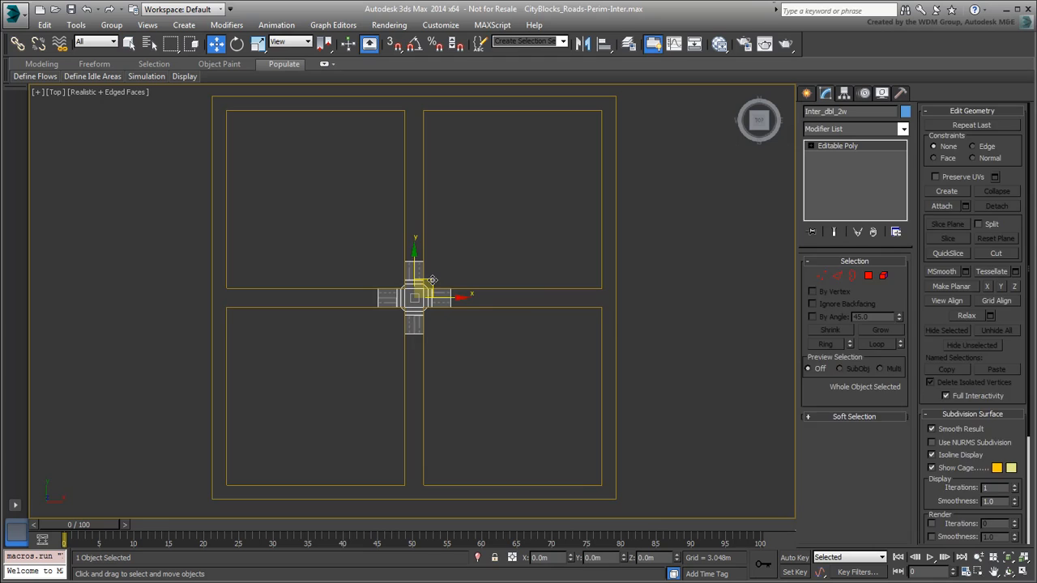
left_click_drag(414, 298, 435, 133)
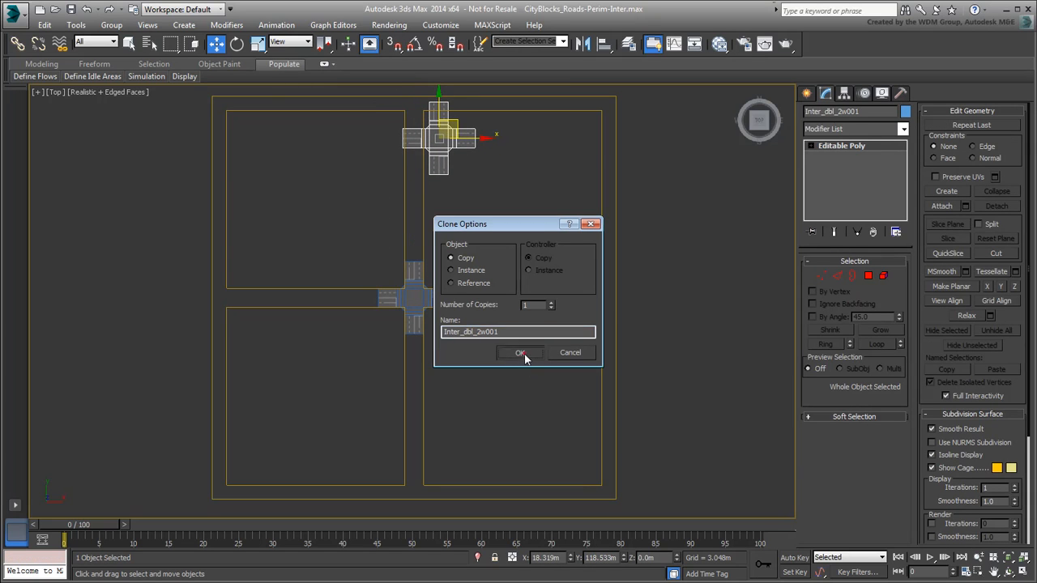
left_click(520, 352)
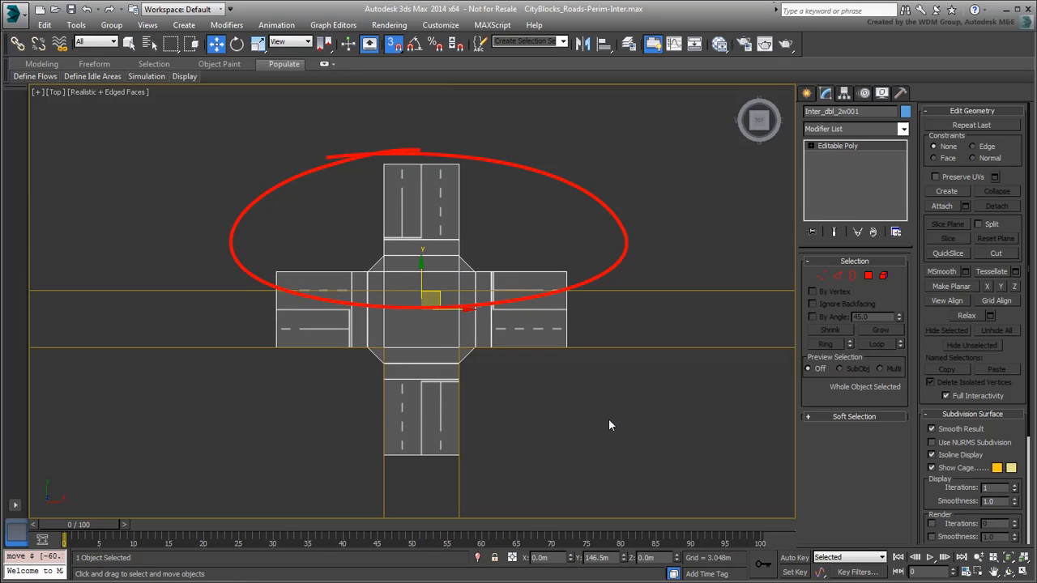
- At Polygon level, select and delete the top arm's faces to leave a T-junction
key("s")
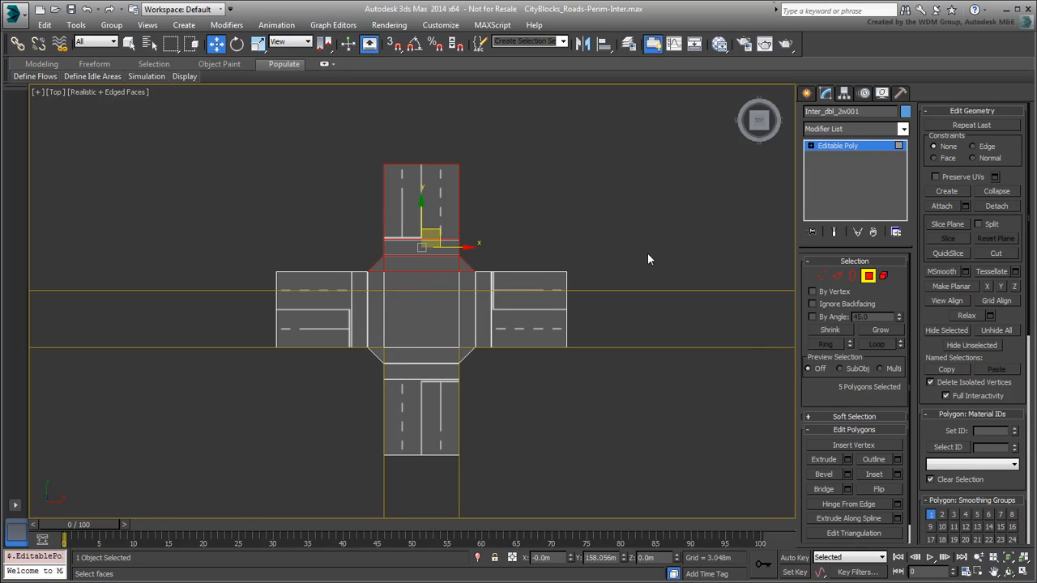
left_click(647, 260)
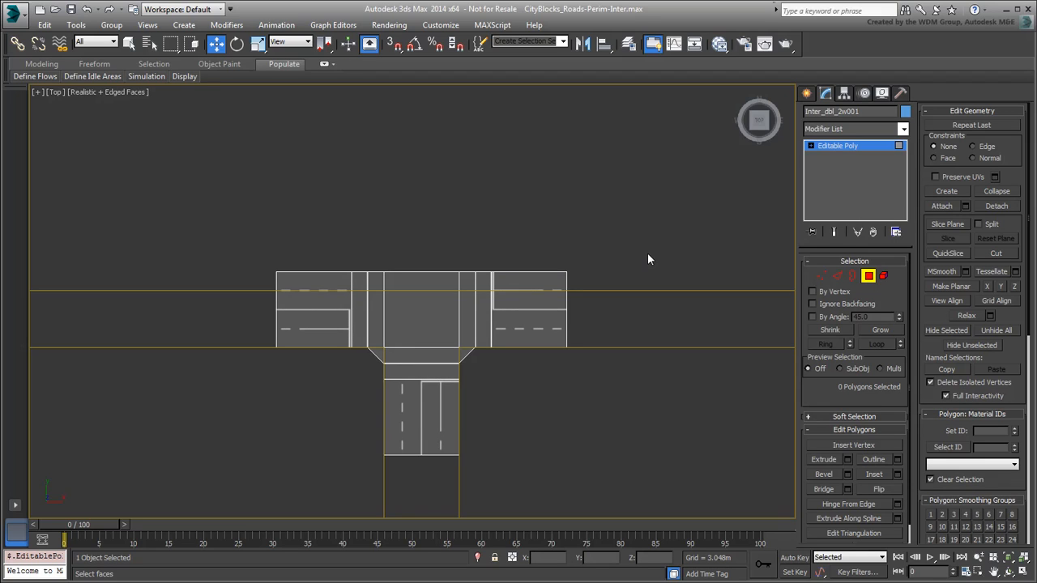
mouse_move(659, 263)
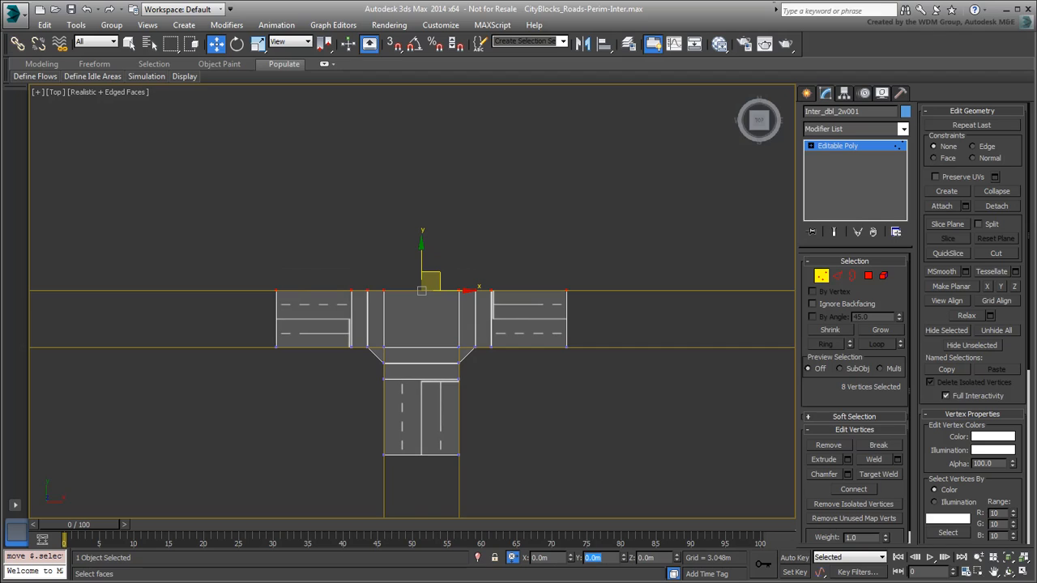
mouse_move(564, 422)
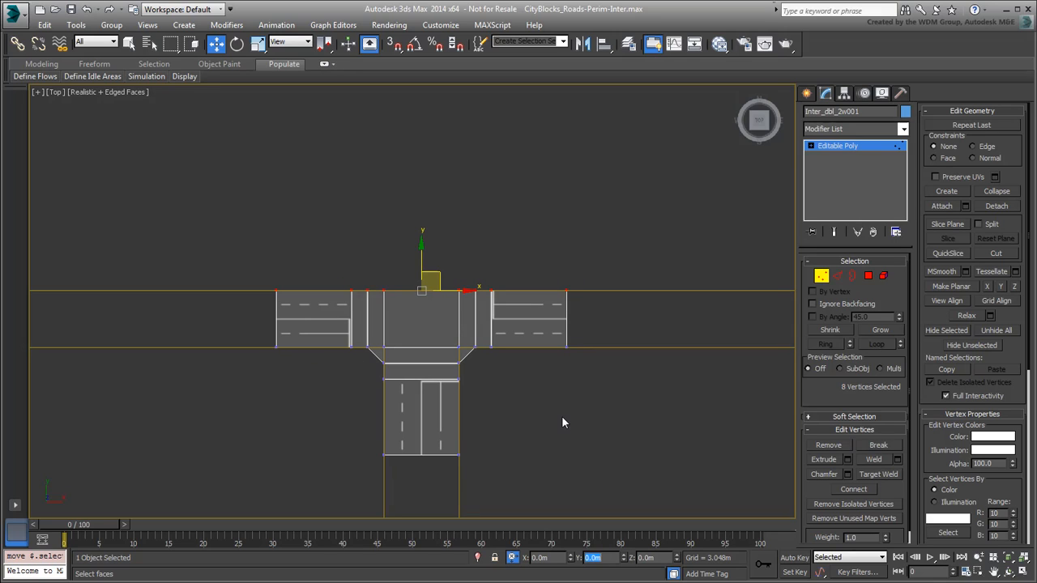
- Region-select the outer end vertices of both side arms to move them inward along X
left_click_drag(686, 209, 561, 379)
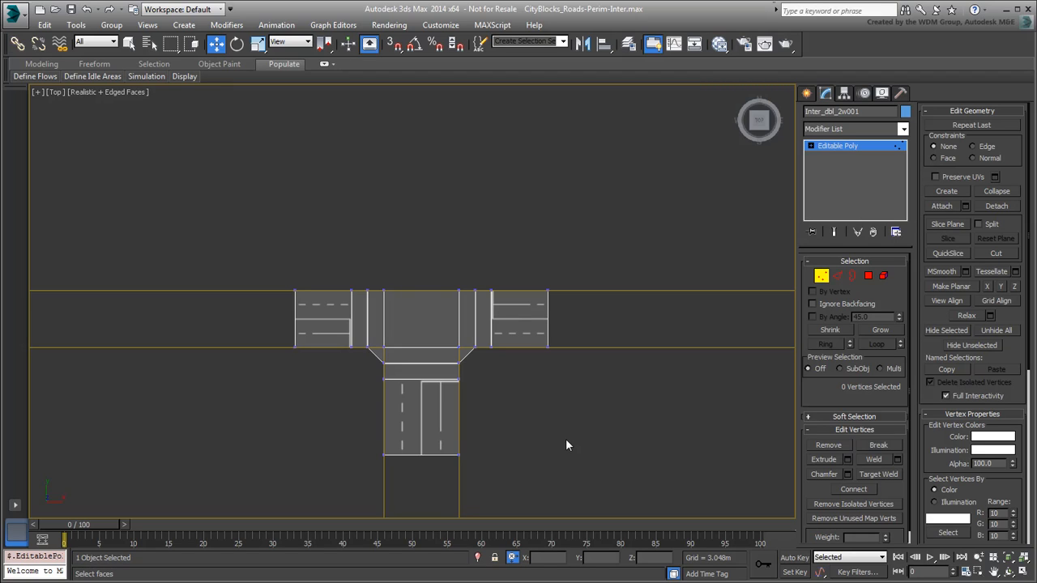
mouse_move(541, 429)
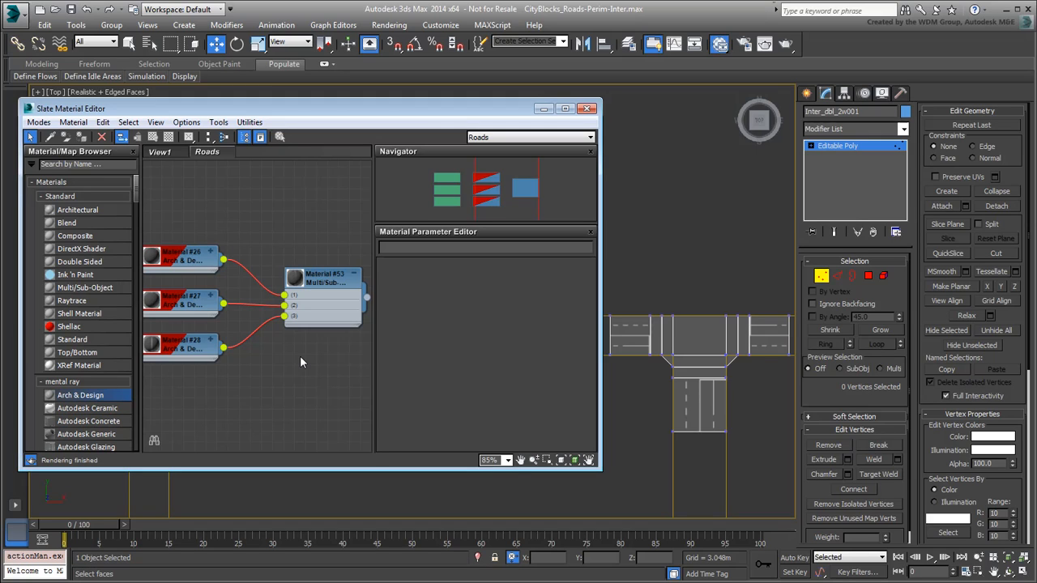
- Set the road Multi/Sub-Object material #53 to hold four sub-materials instead of three
left_click(323, 278)
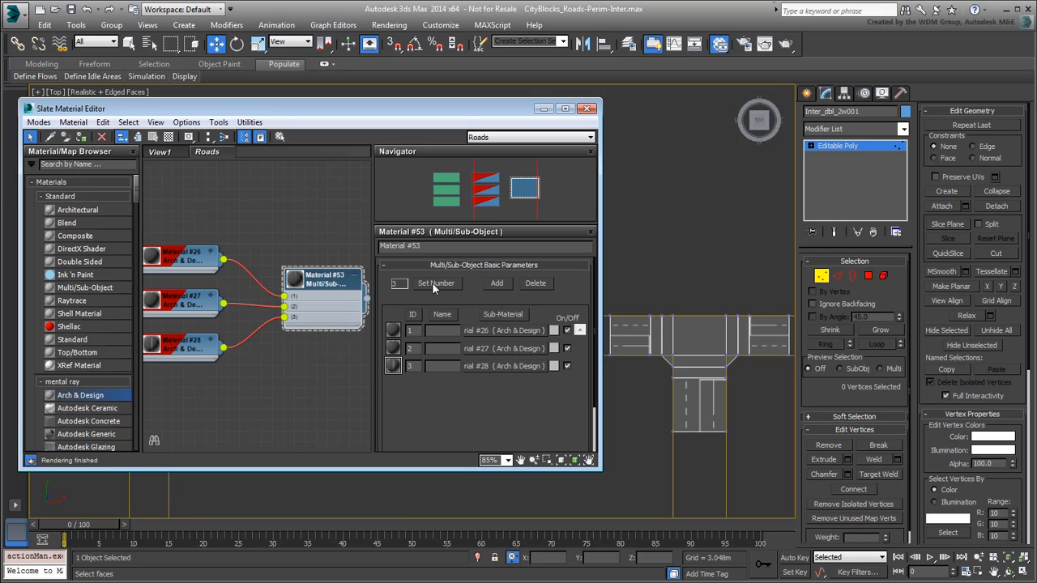
left_click(437, 283)
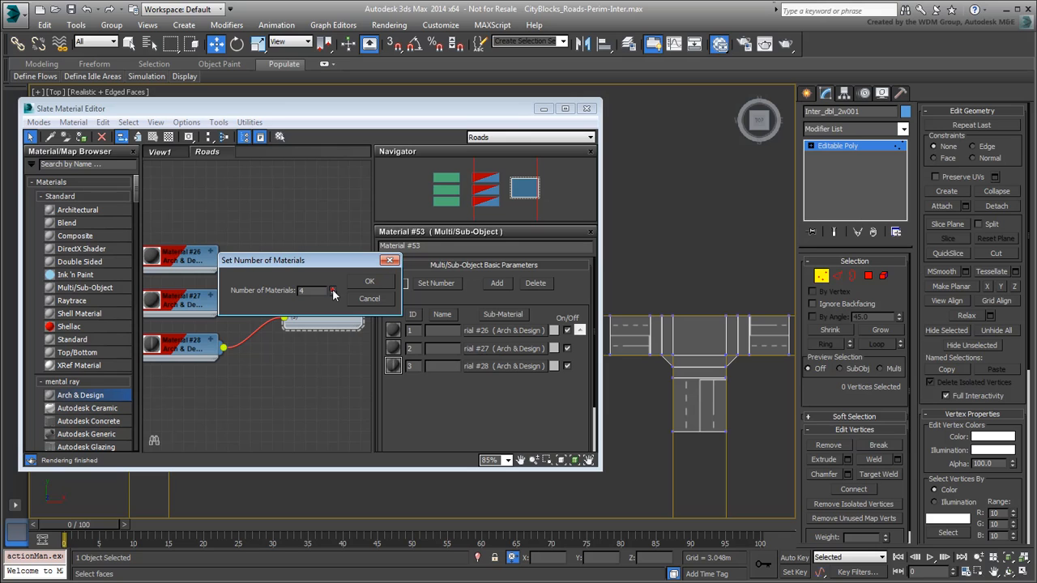
left_click(369, 281)
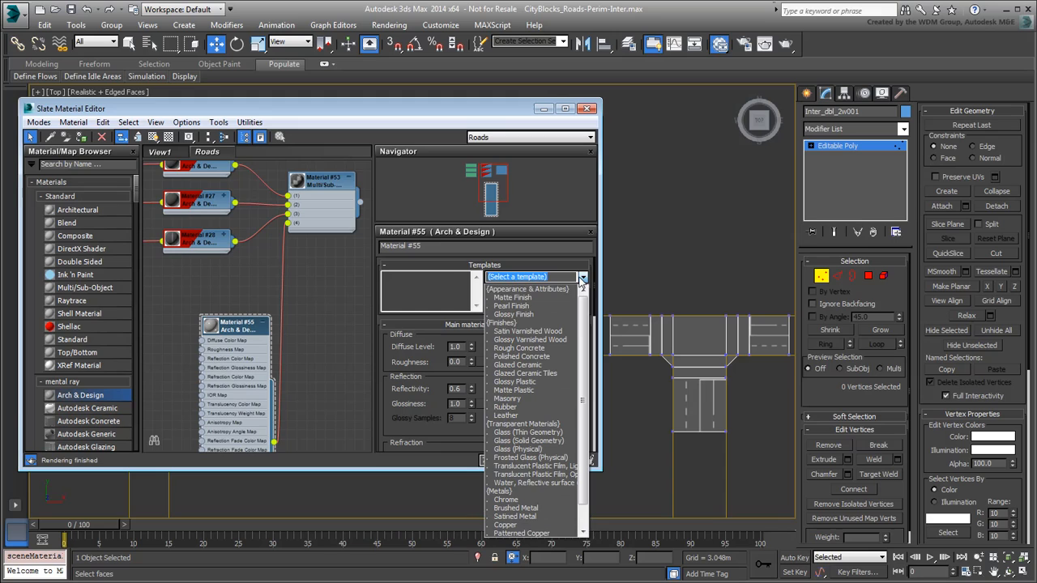
- Give the new Arch & Design material #55 the Matte Finish template and begin assigning its diffuse bitmap
left_click(513, 298)
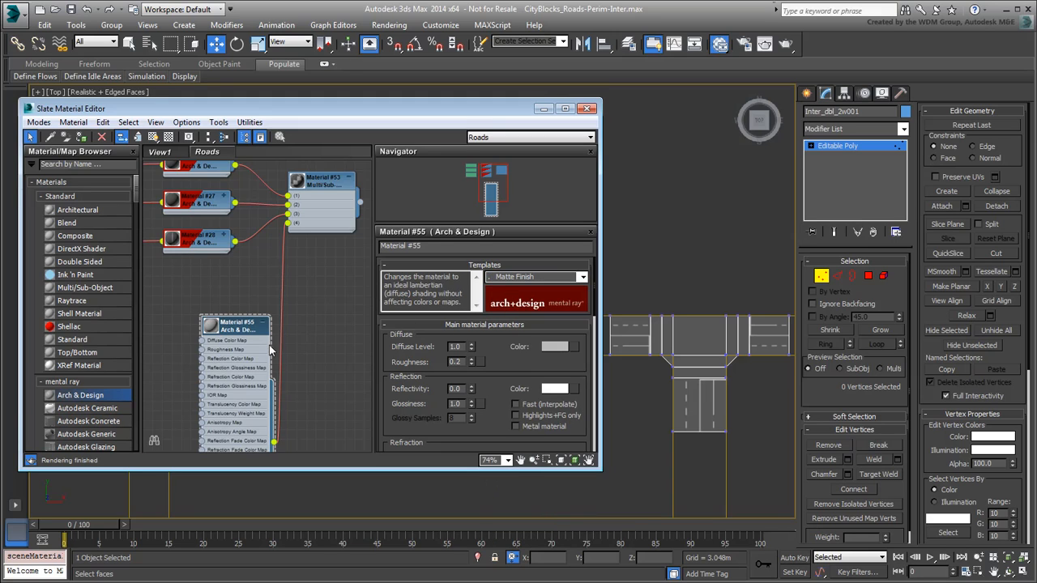
left_click(255, 322)
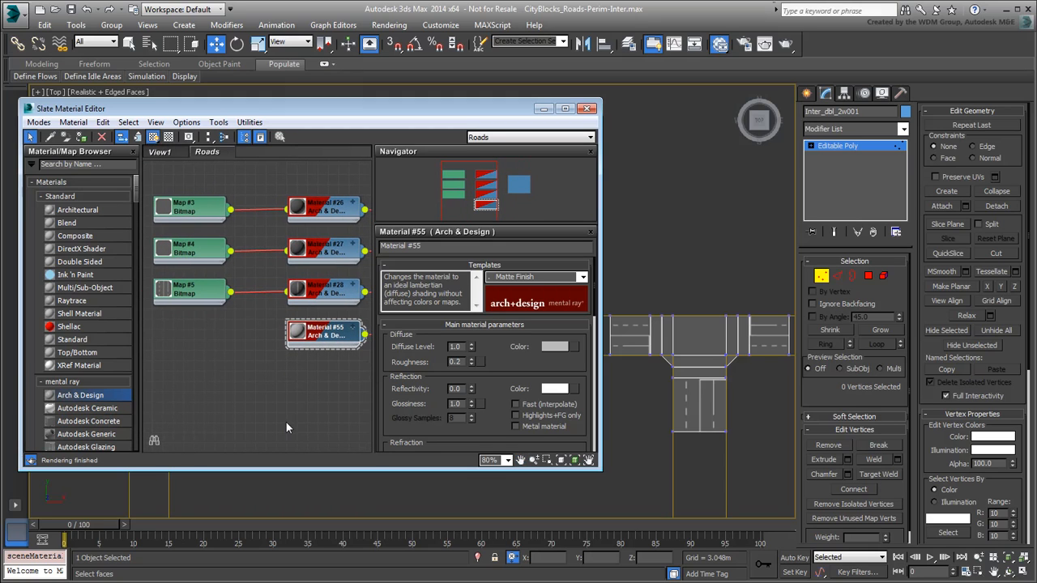
right_click(287, 426)
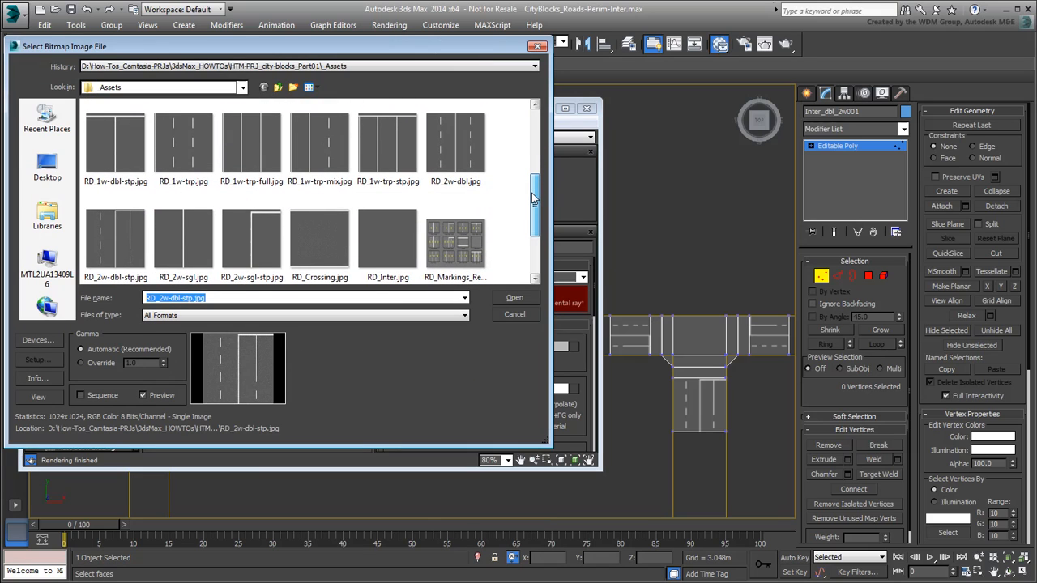
mouse_move(403, 157)
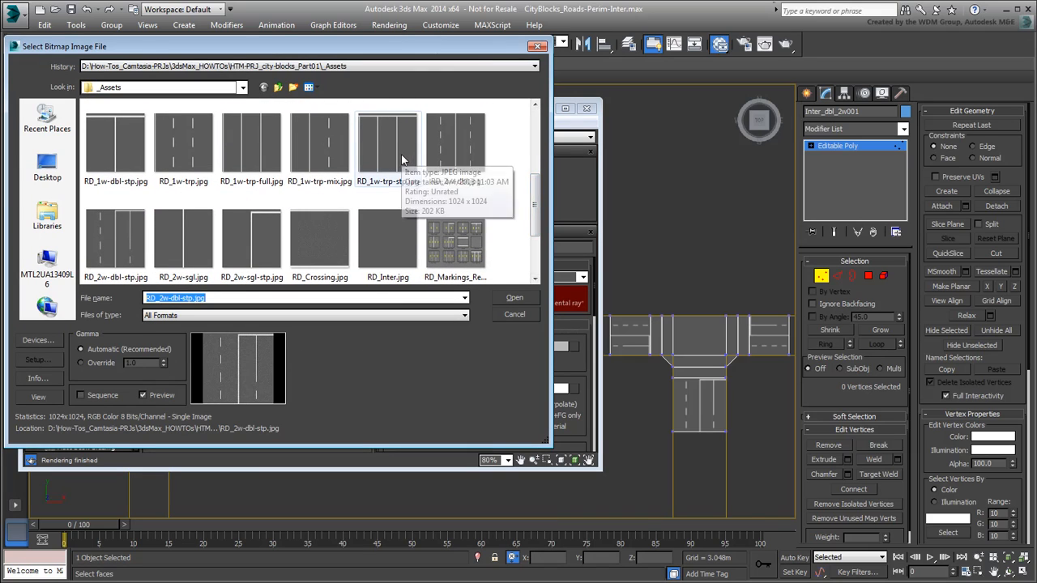
- Load RD_1w-trp-stp.jpg from _Assets as material #55's diffuse texture
left_click(388, 146)
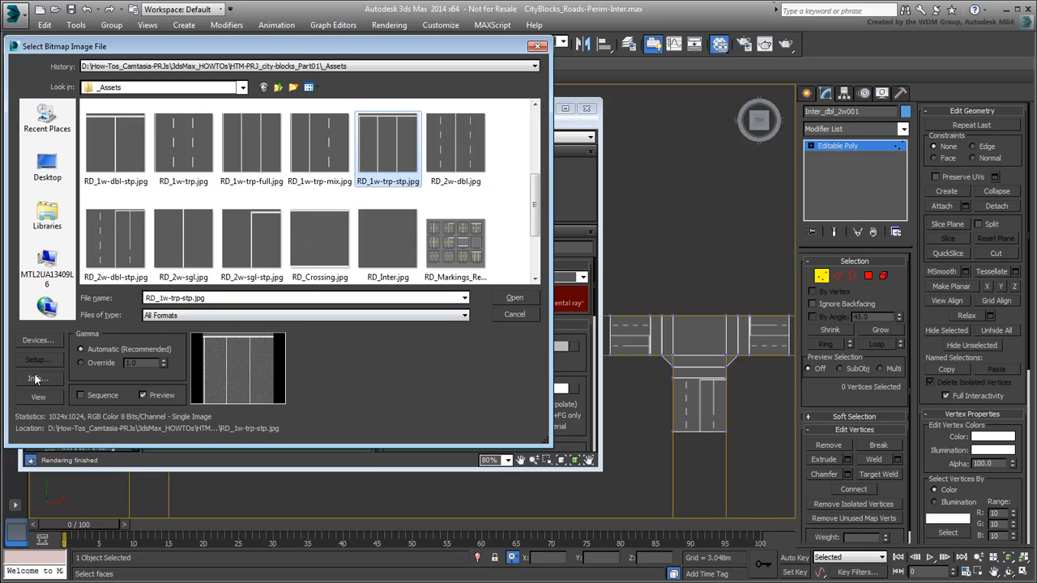
left_click(39, 396)
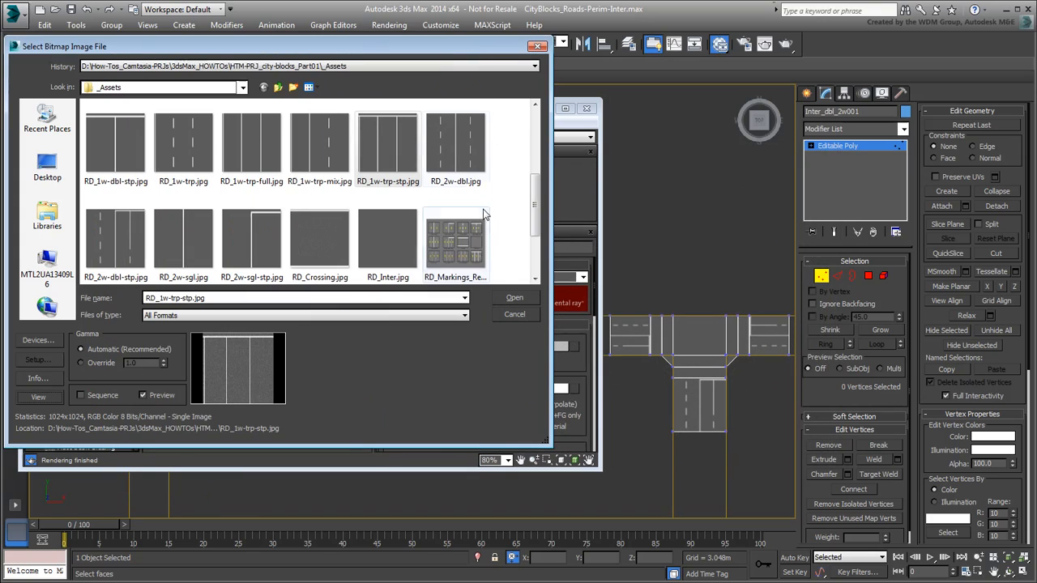
left_click(513, 297)
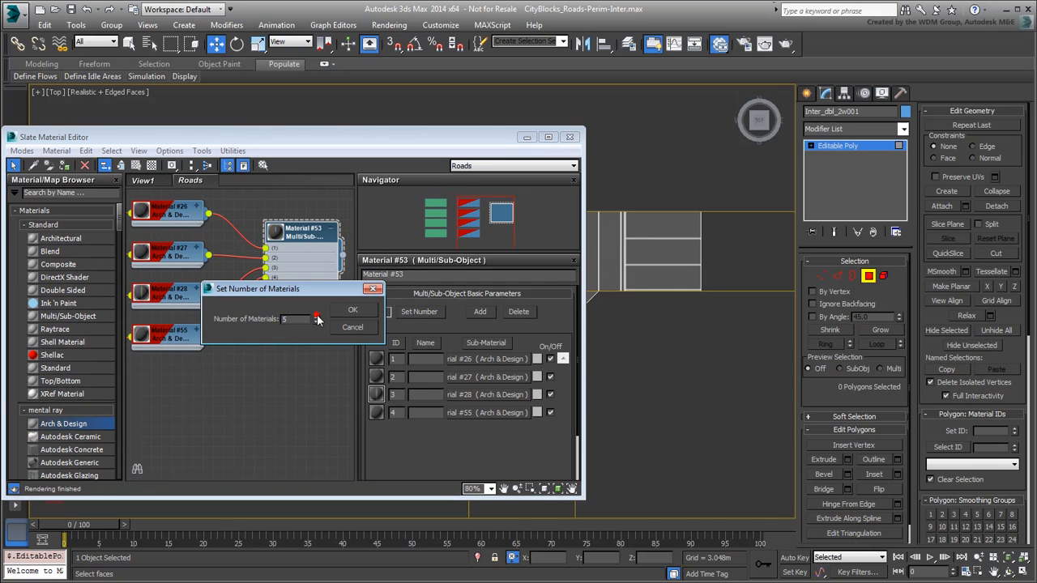
- Confirm five sub-materials and wire matte material #57 into the fifth slot
left_click(353, 309)
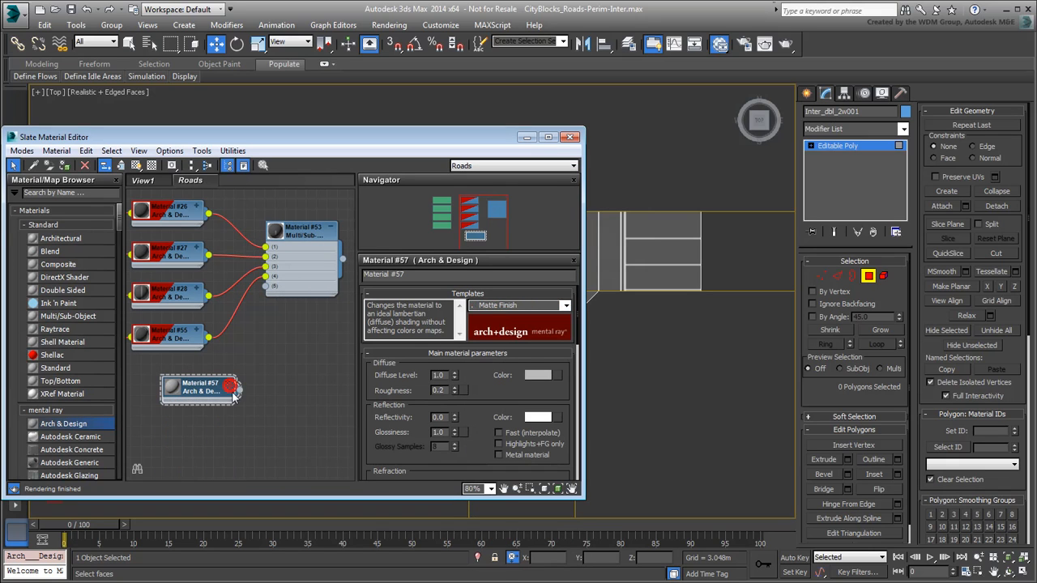
left_click_drag(200, 386, 262, 374)
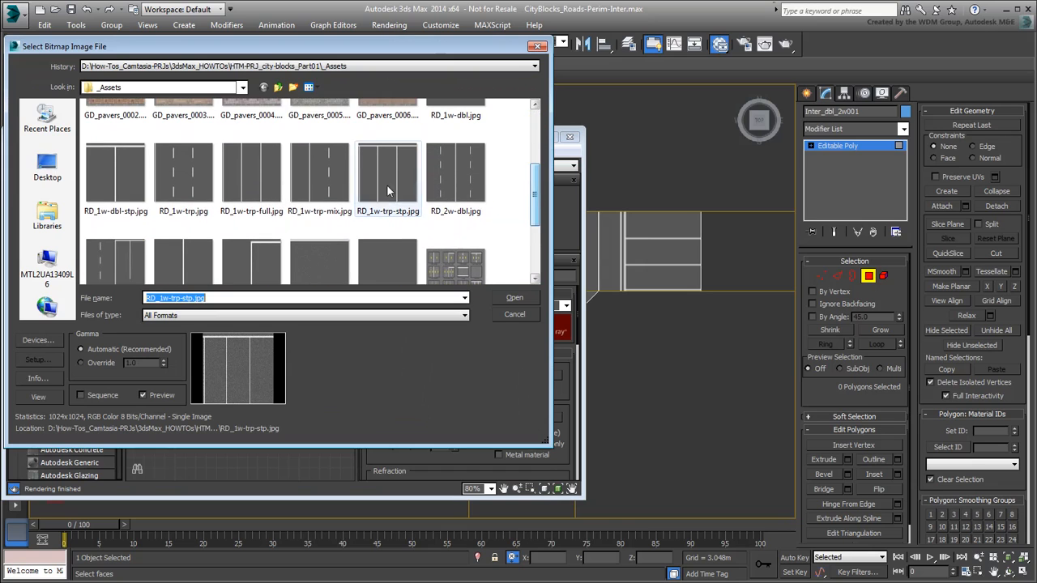
- Load RD_1w-trp.jpg as material #57's diffuse texture map
left_click(183, 172)
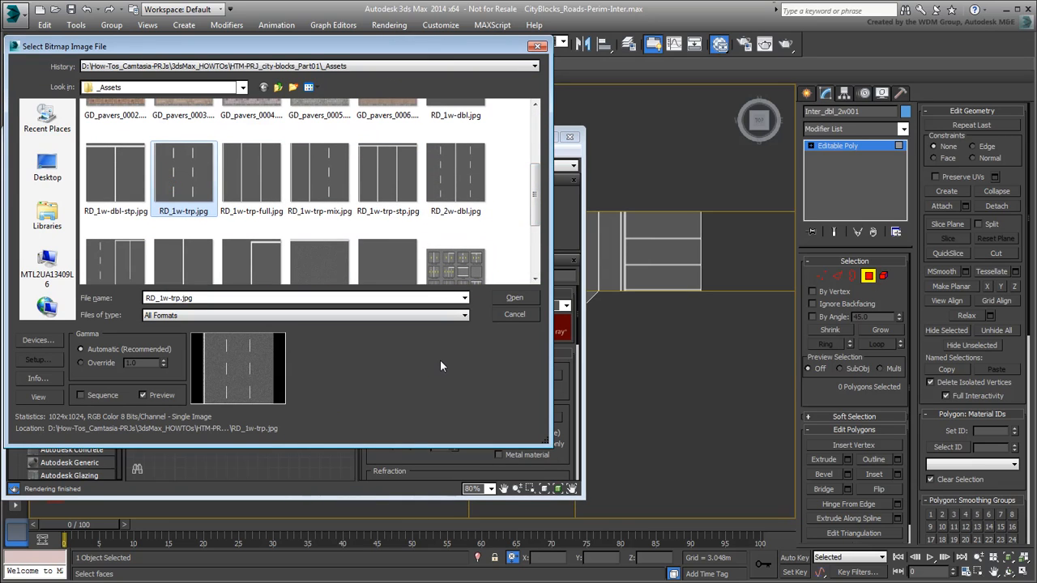
left_click(514, 297)
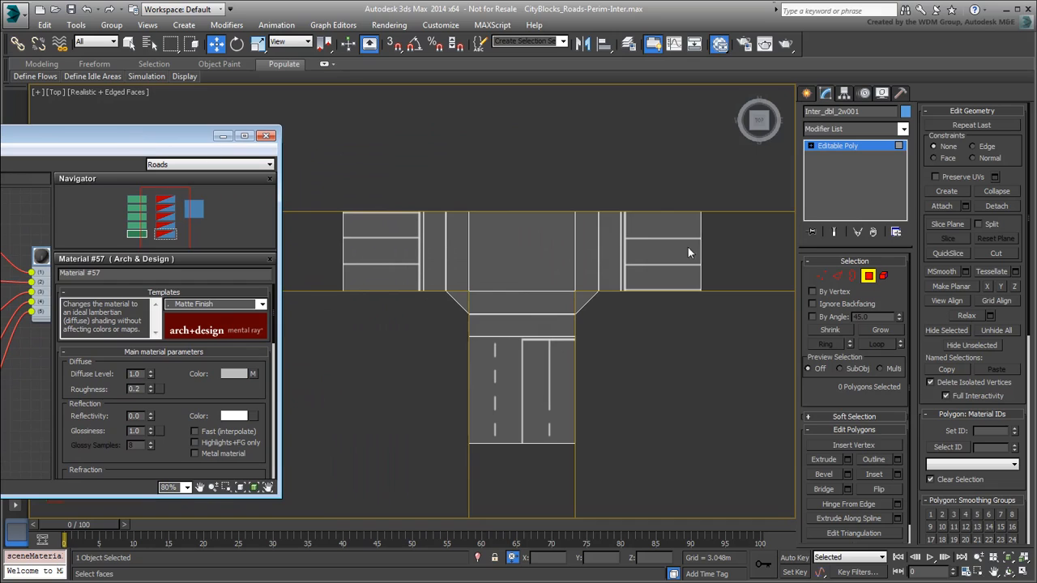
- Select Inter_dbl_2w001's right-arm polygons to receive the dashed-lane road material
left_click(664, 243)
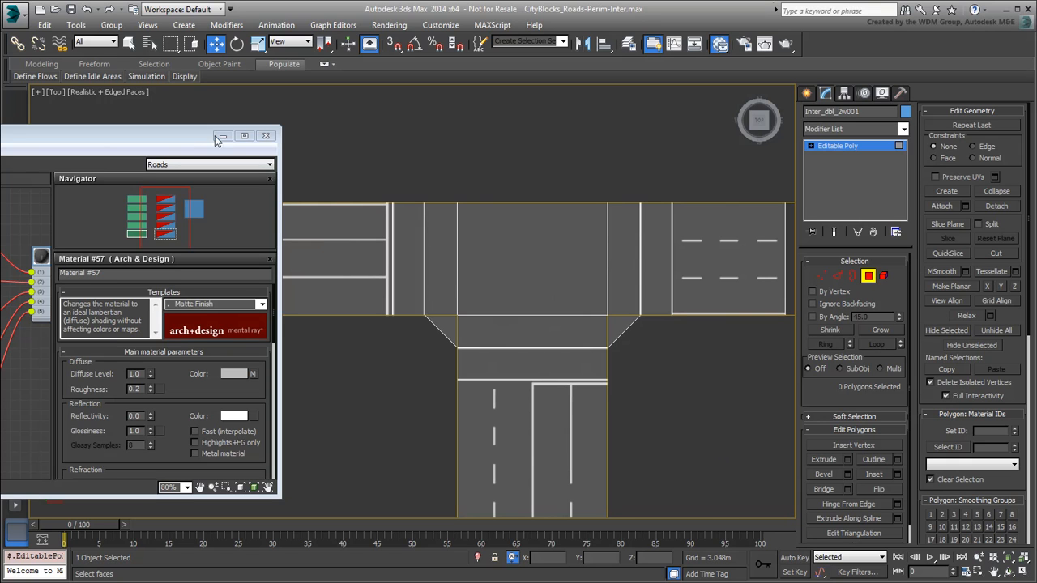
- Restore the Slate Material Editor window and close it
left_click(245, 135)
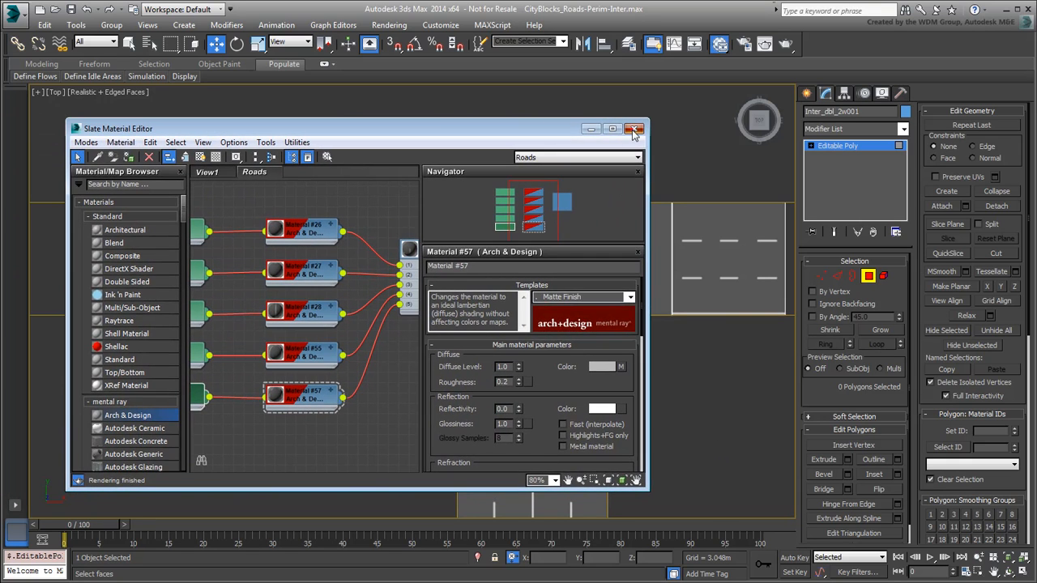
left_click(635, 128)
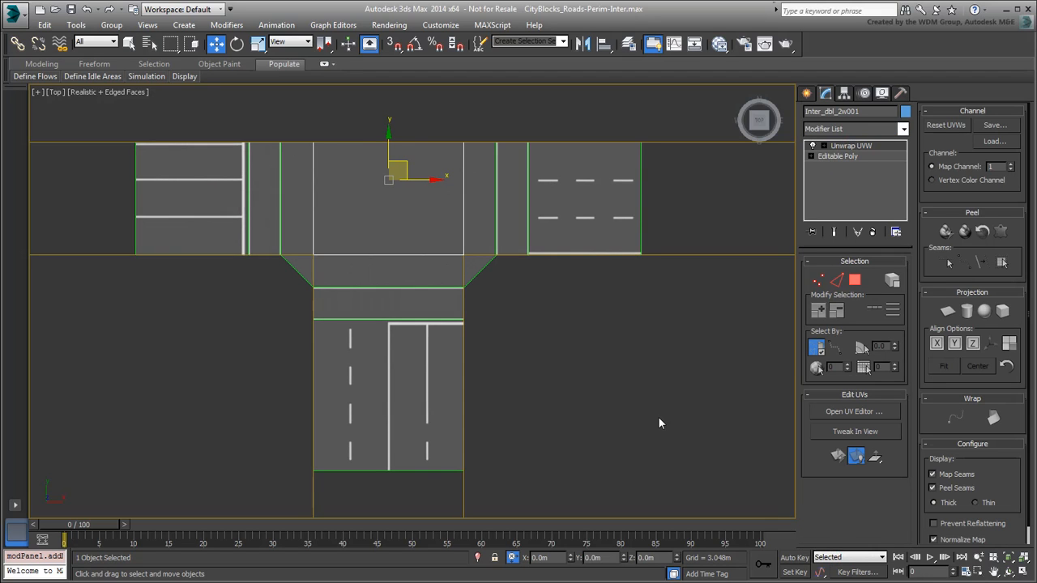
mouse_move(653, 412)
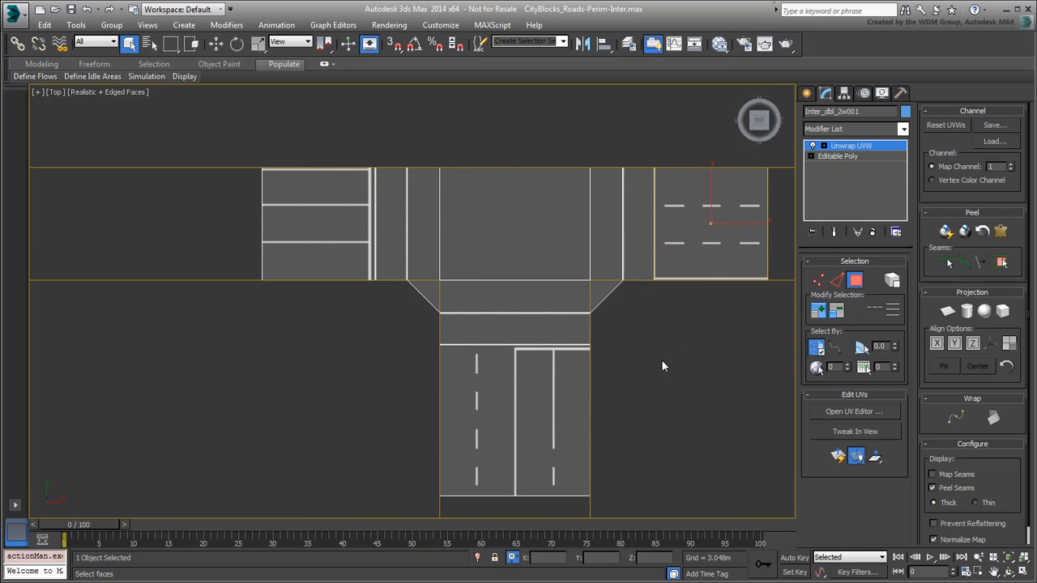
- Collapse the T-junction Inter_dbl_2w001 back to an Editable Poly via Convert To
left_click(853, 412)
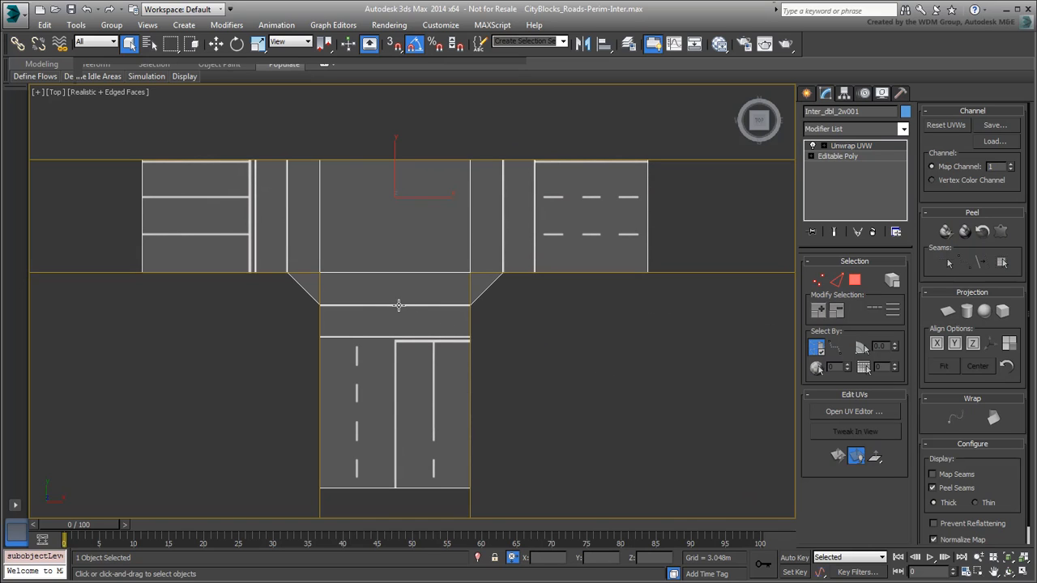
right_click(397, 304)
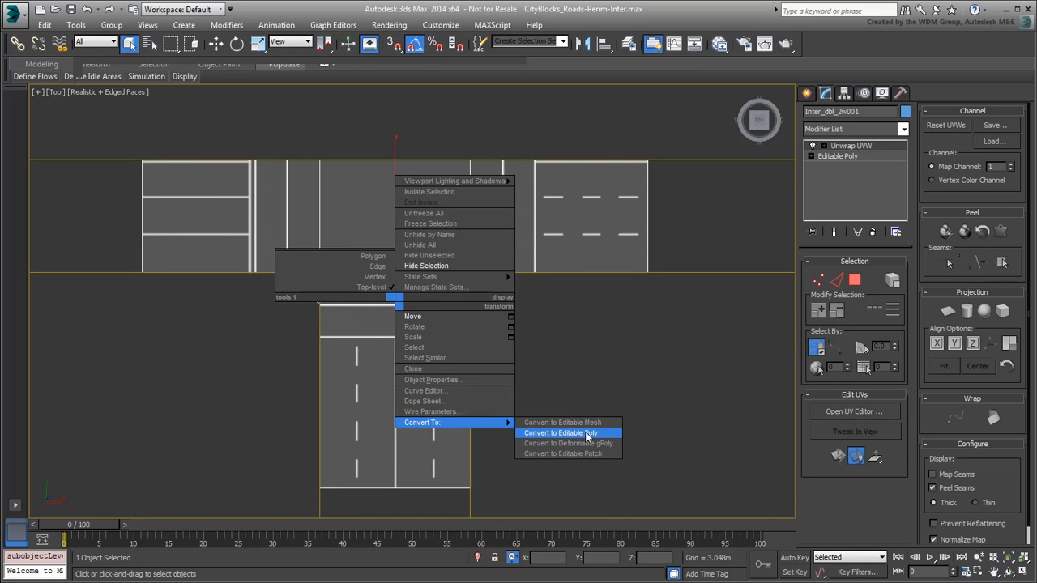
left_click(561, 433)
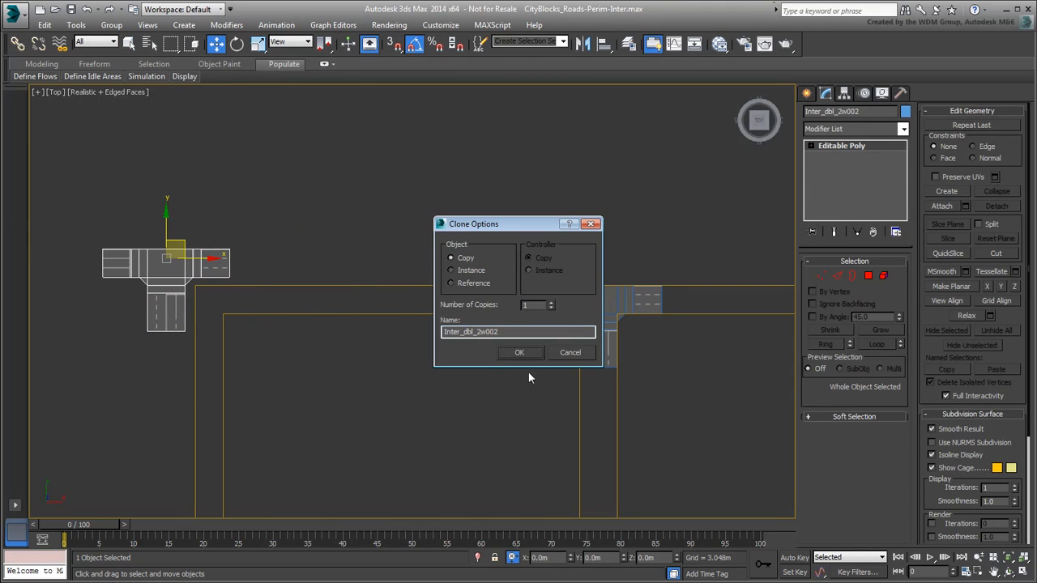
- Confirm one copy, Inter_dbl_2w002, and enter Vertex mode to remove its left arm
left_click(519, 351)
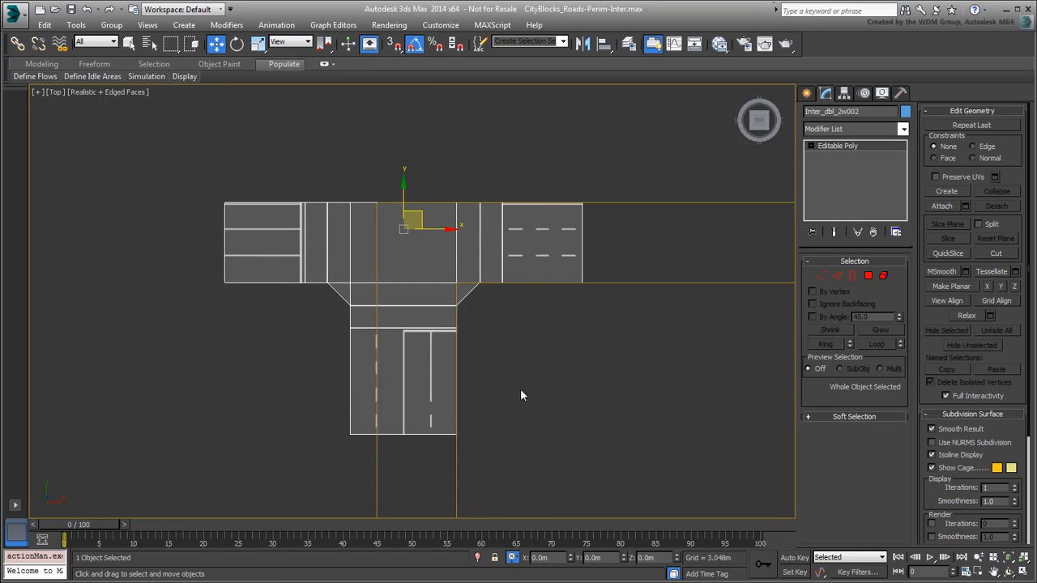
left_click(868, 276)
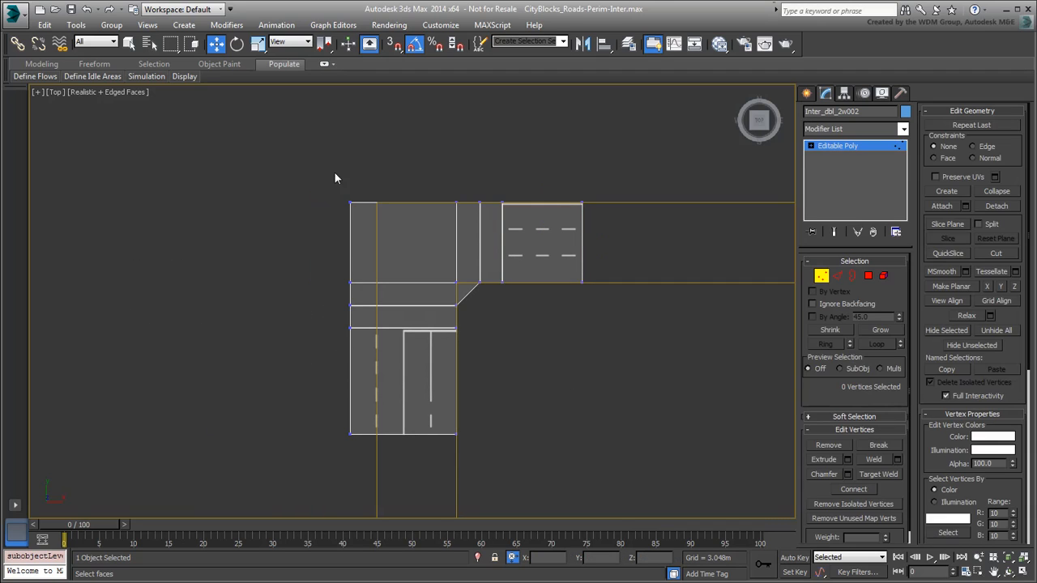
- Set the lower arm's material ID and move both junctions to the blocks' top perimeter
left_click(358, 308)
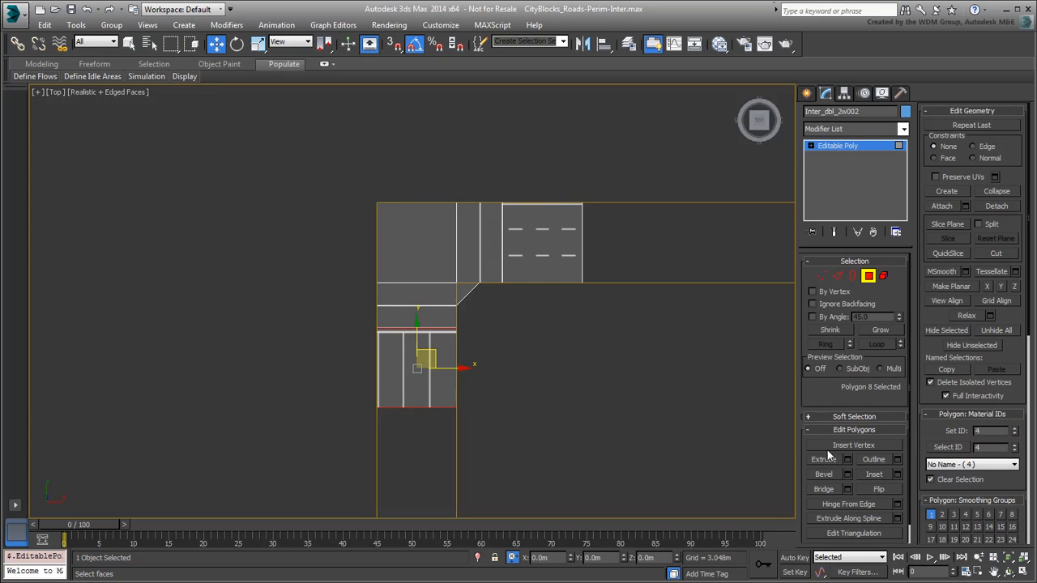
left_click(584, 403)
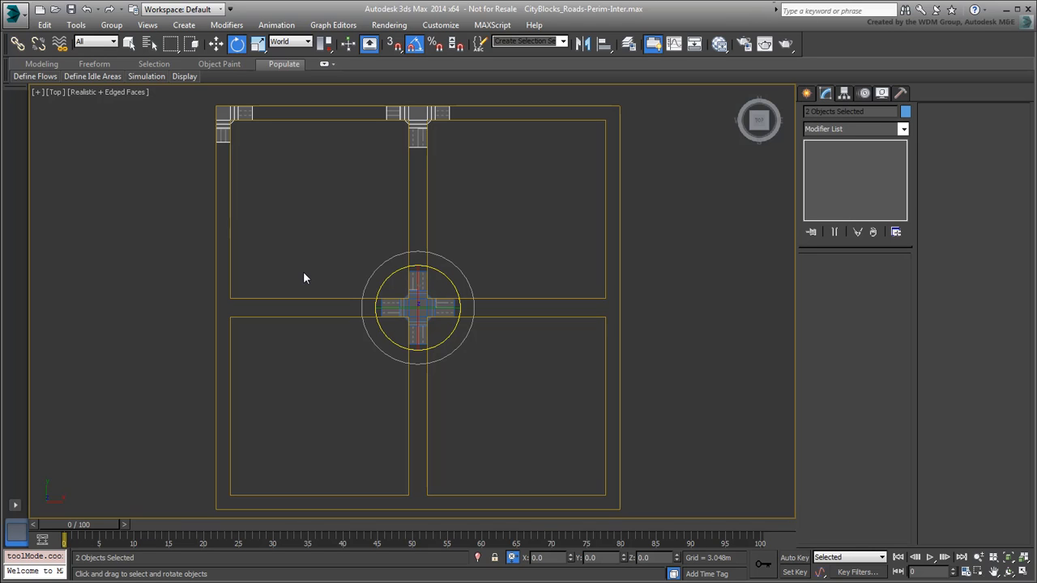
- Switch the reference coordinate system to World and pivot about the transform coordinate centre
left_click(289, 41)
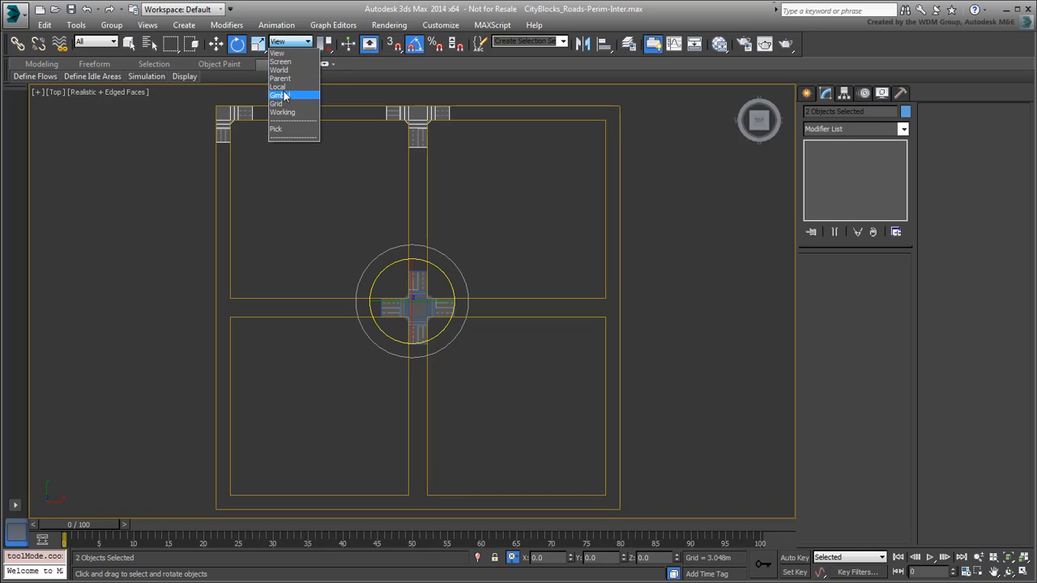
left_click(278, 70)
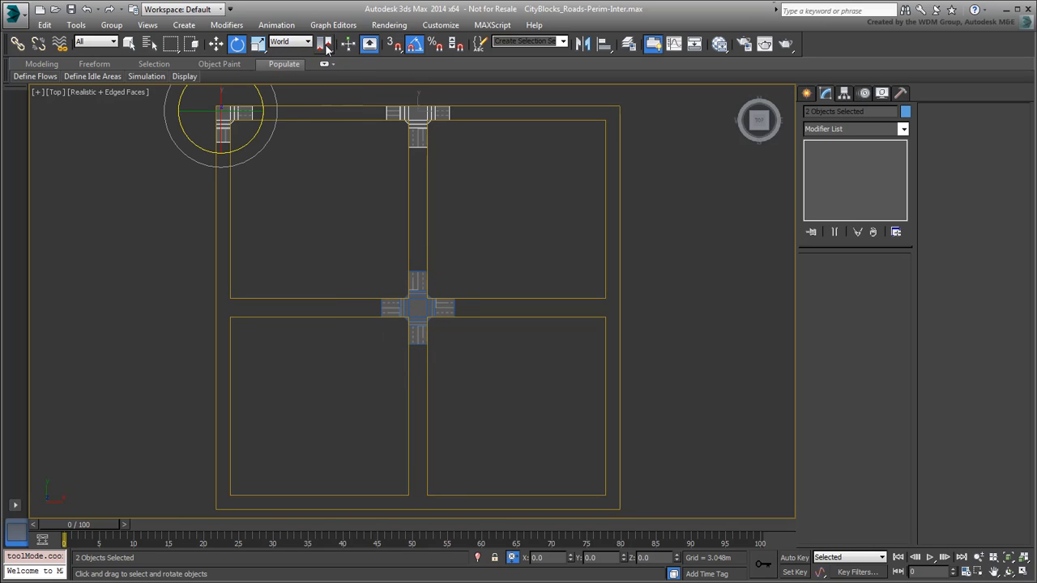
left_click(324, 44)
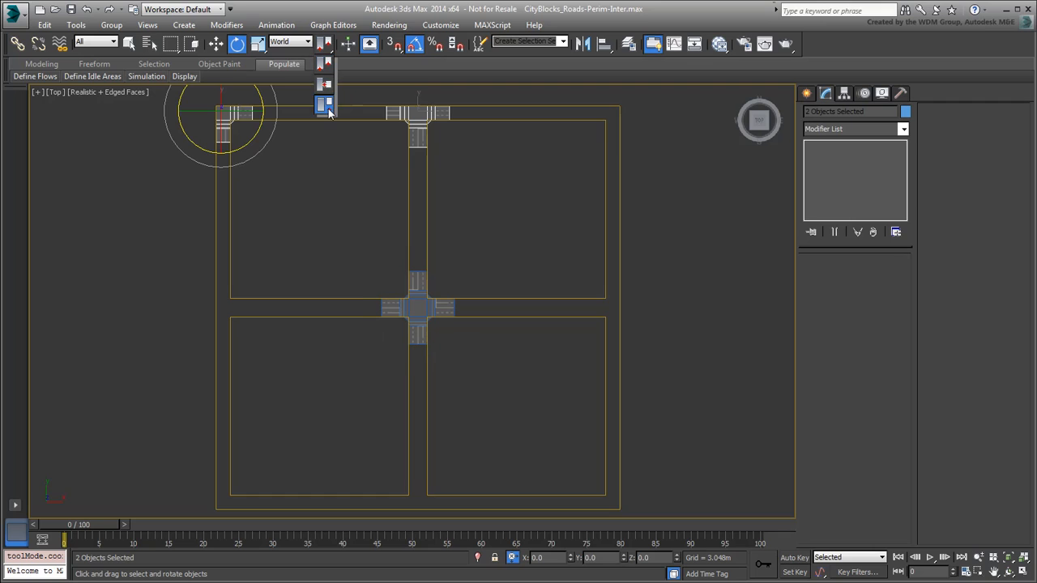
left_click(323, 44)
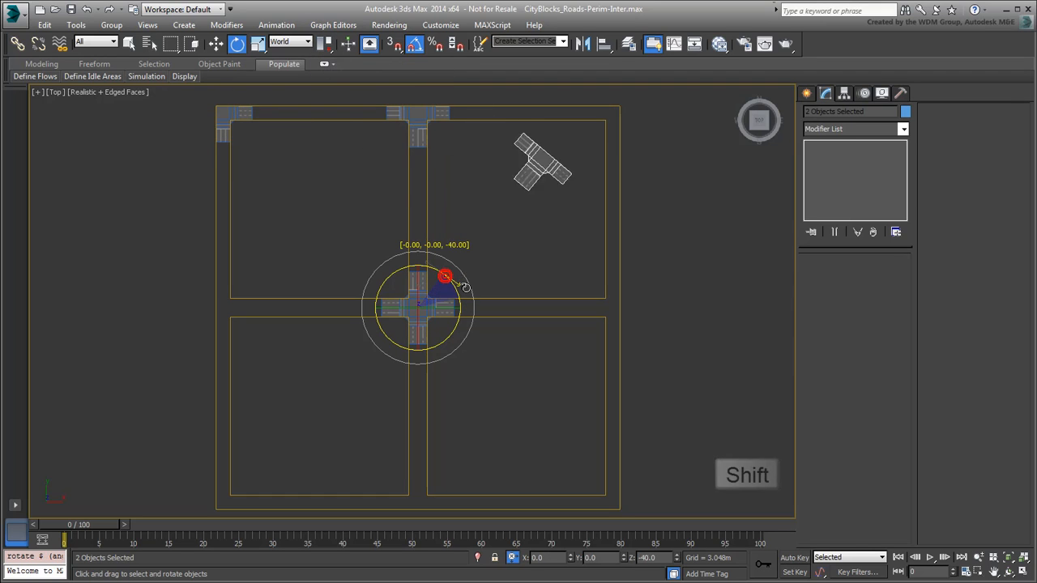
- Shift-rotate the junctions 90° about the world centre and make three copies
left_click_drag(445, 279, 461, 324)
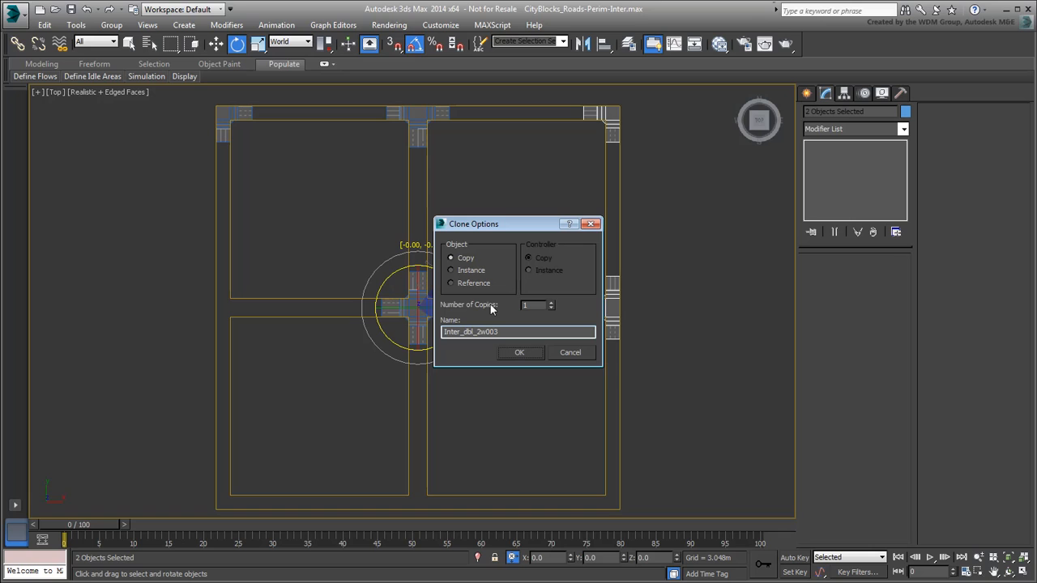
left_click(551, 303)
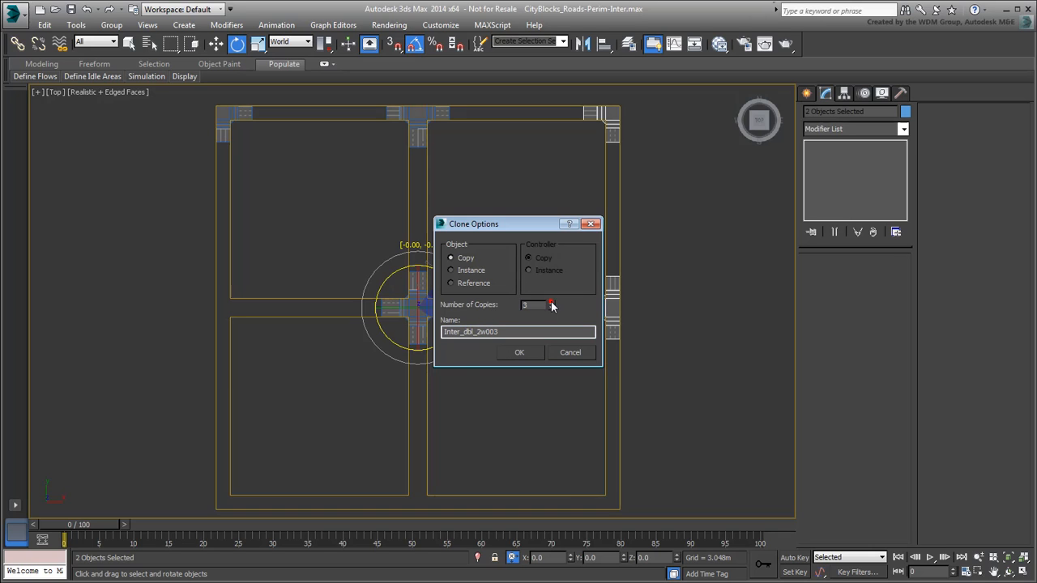
left_click(519, 351)
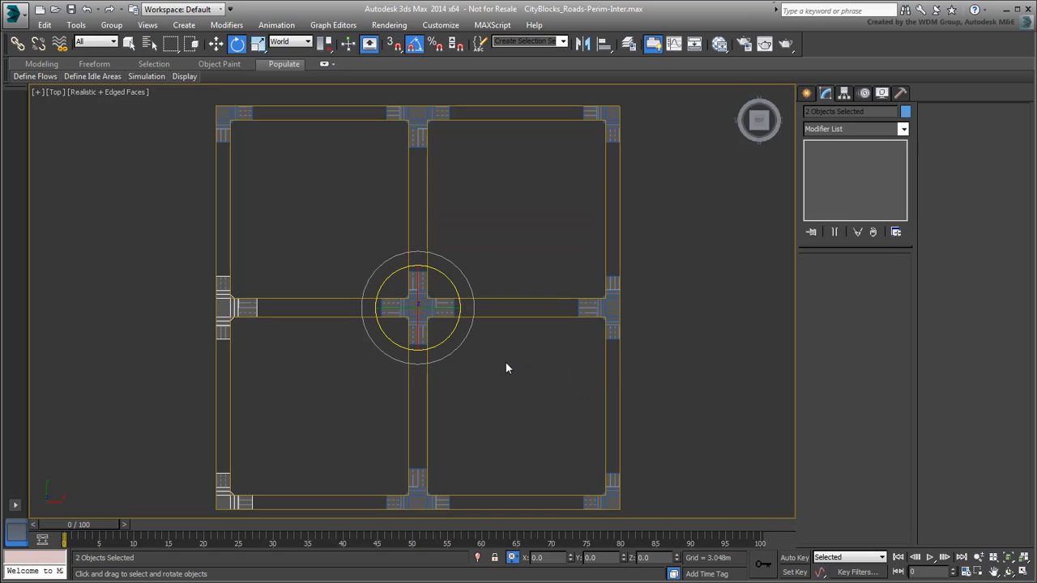